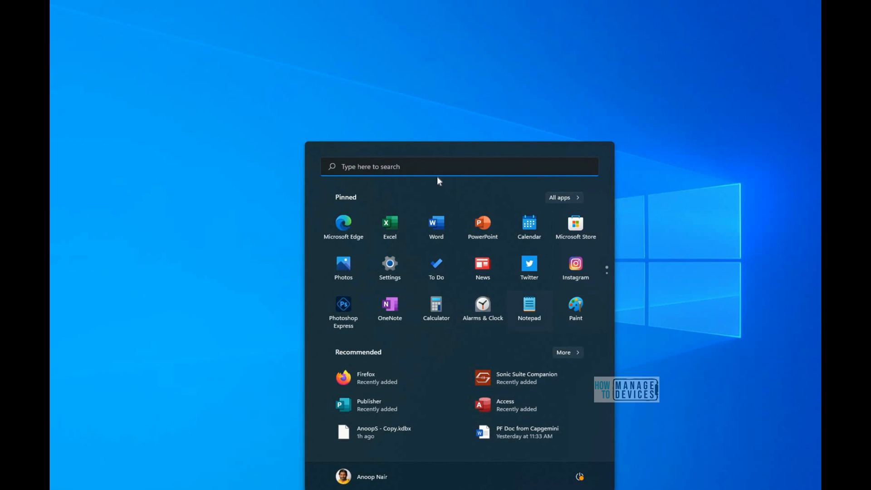
Launch the Settings app from the Start menu search, landing on the System page
click(410, 167)
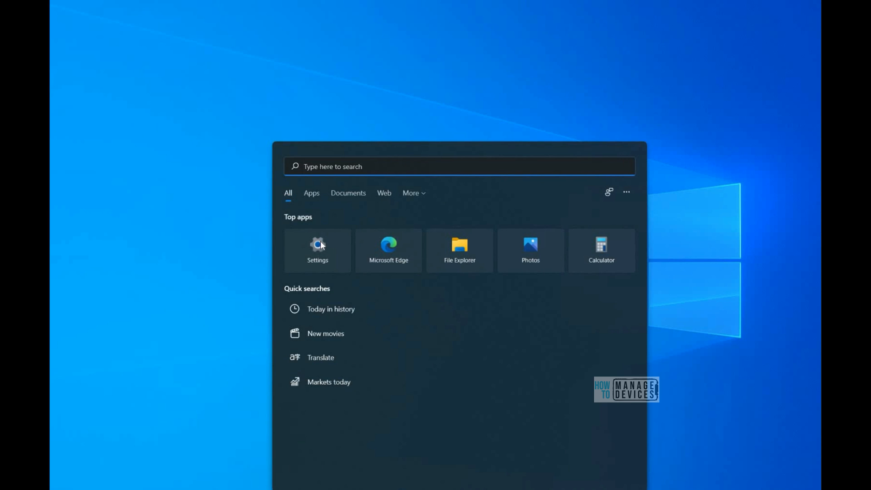
click(318, 251)
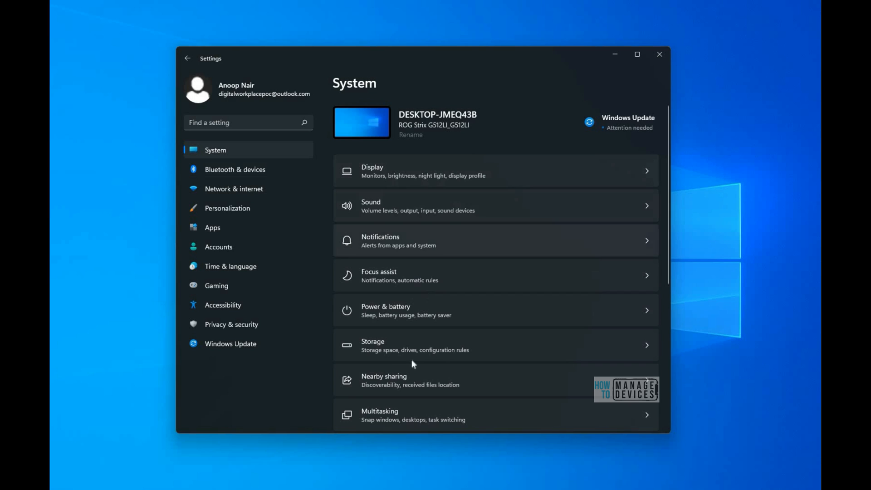
mouse_move(427, 165)
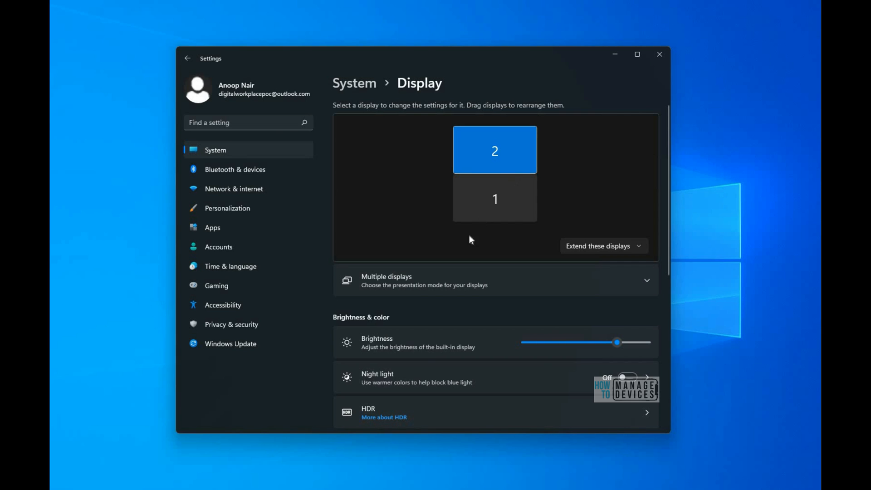
mouse_move(614, 273)
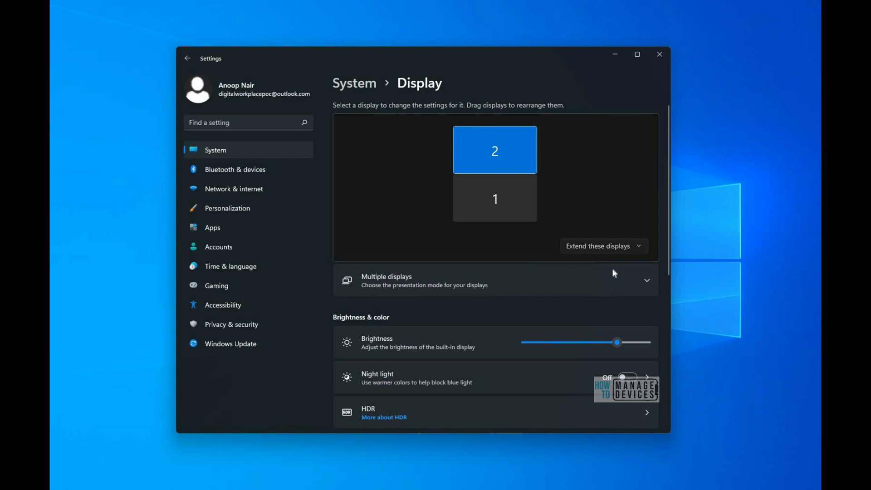
click(603, 246)
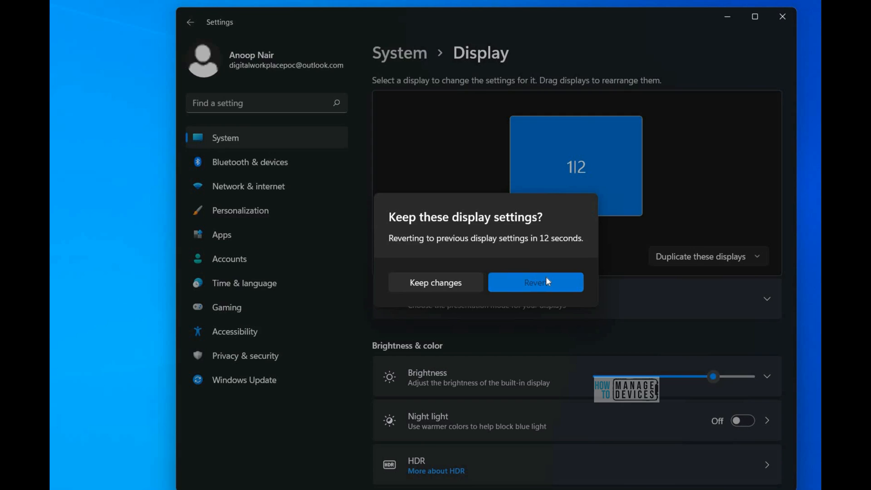
click(535, 282)
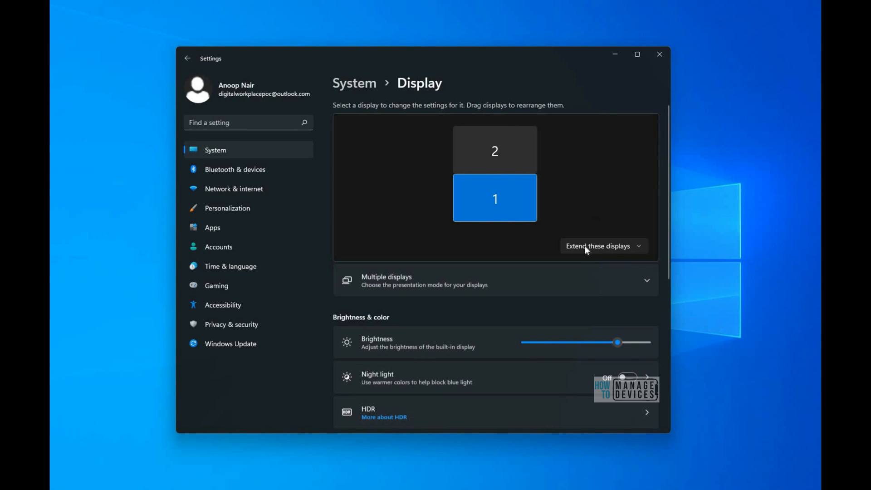
click(599, 246)
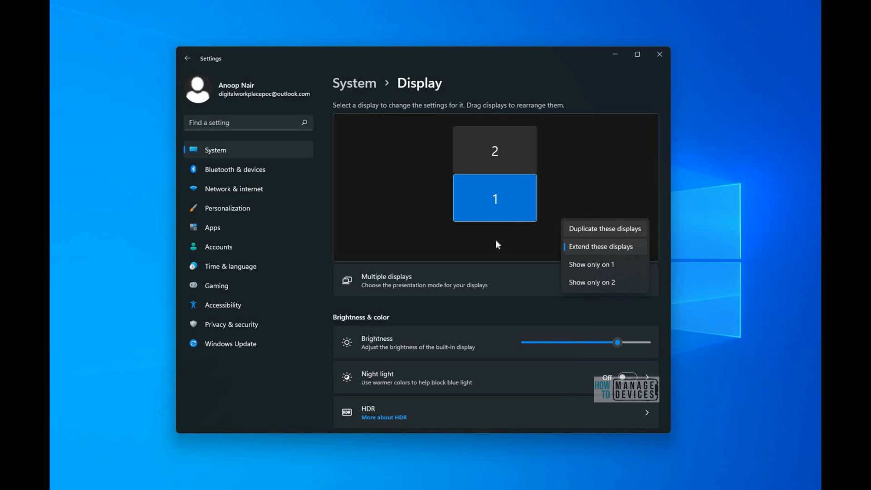
click(601, 246)
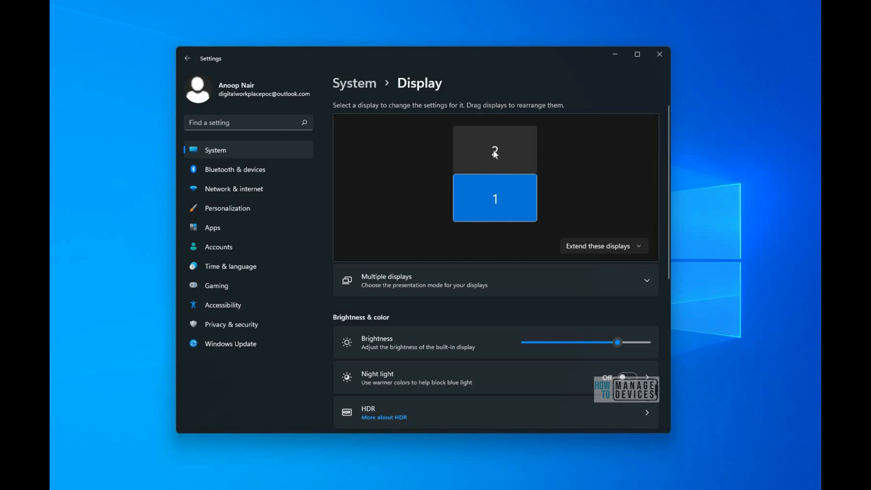
click(494, 150)
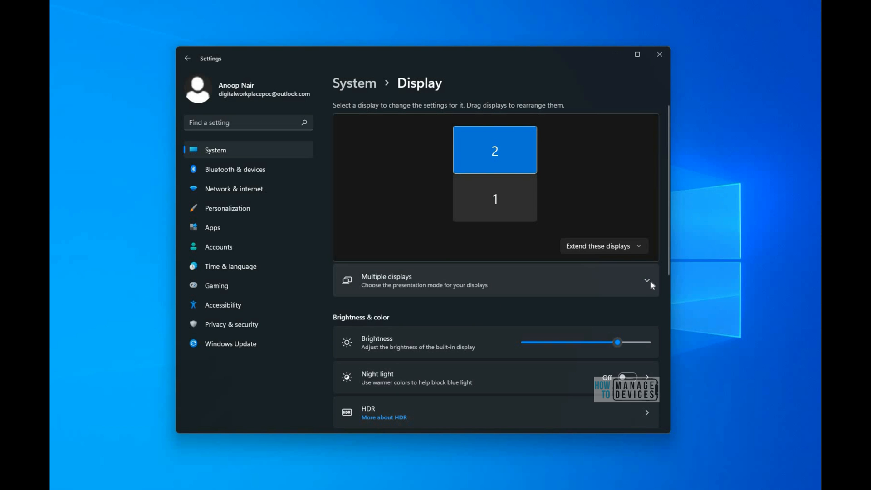
Expand Multiple displays and compare display 1 and display 2; display 2 is the main display
click(646, 280)
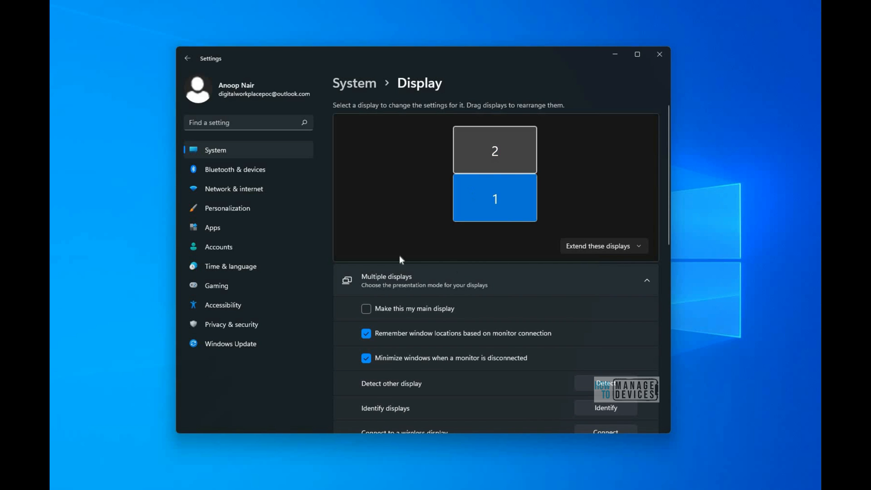
click(494, 149)
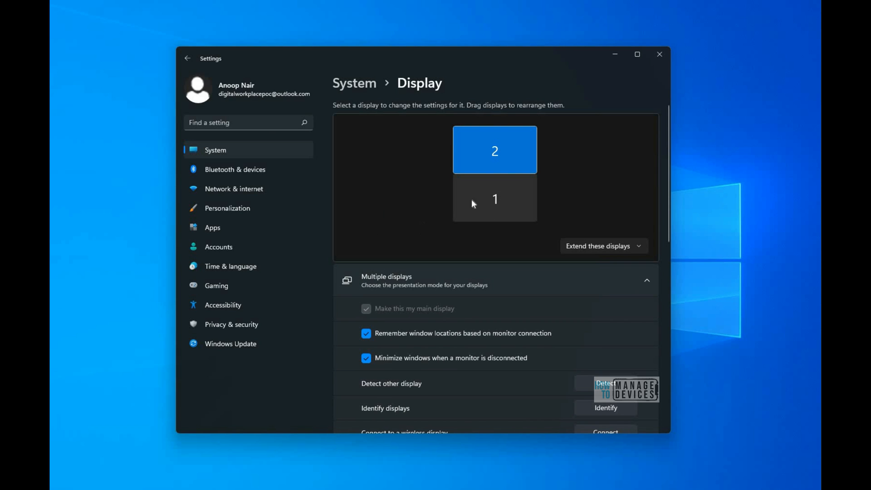
click(493, 199)
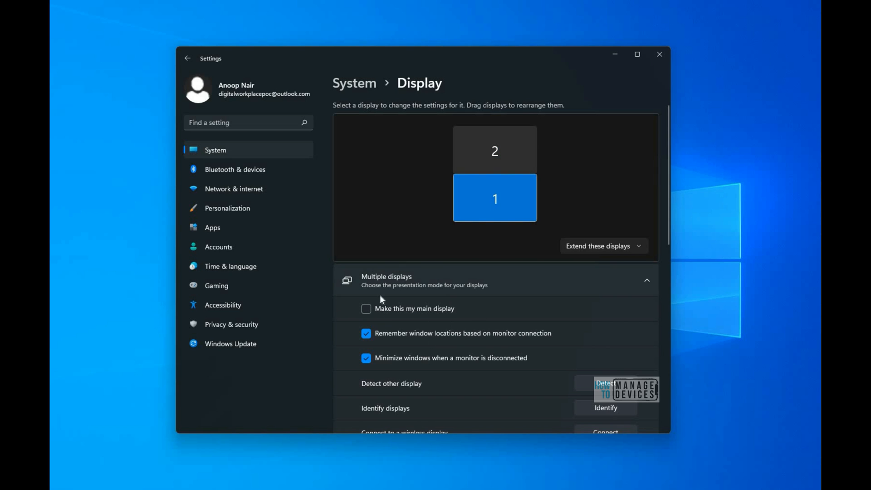
mouse_move(413, 263)
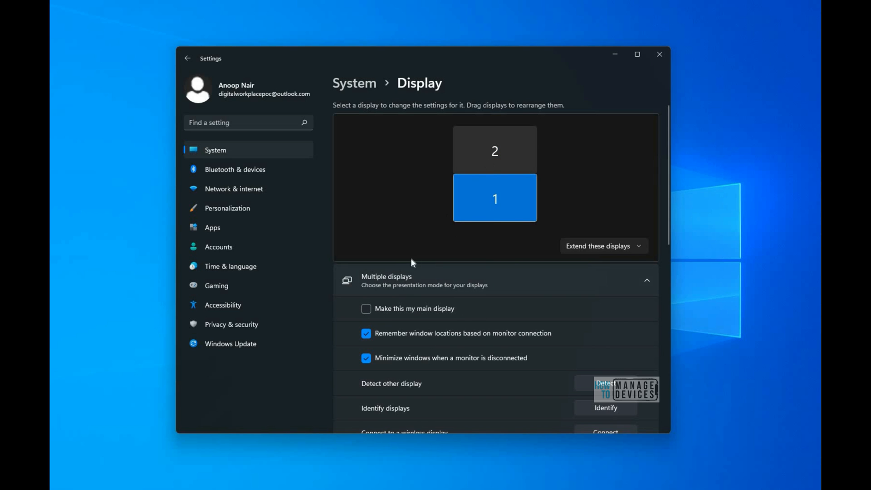
click(494, 150)
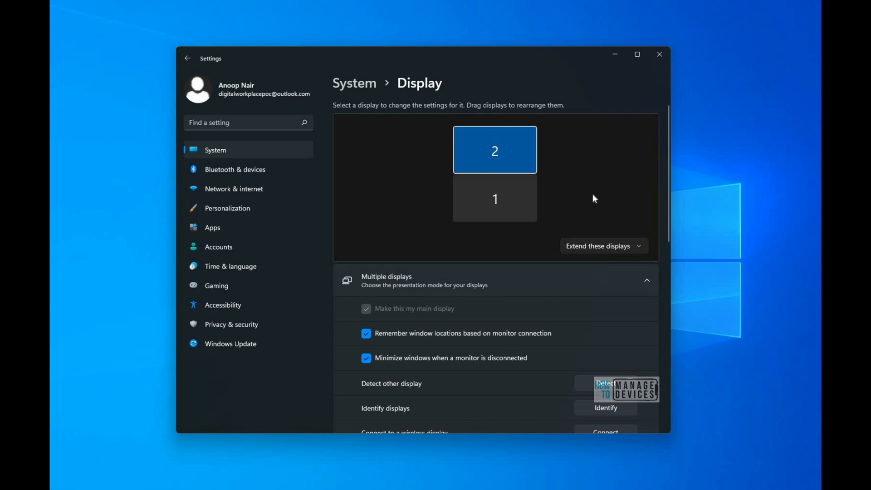
Drag display 2 to the right, left and above display 1, leaving it above, shifted slightly right
drag(494, 150, 555, 166)
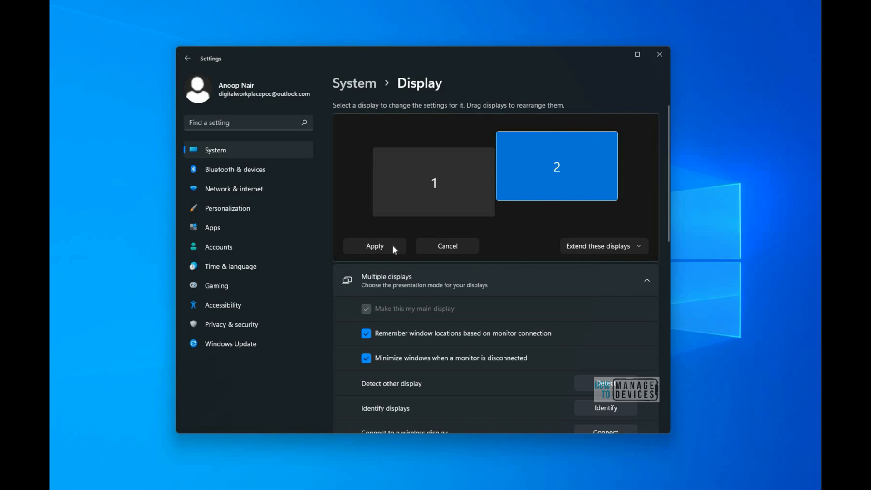
drag(556, 165, 540, 156)
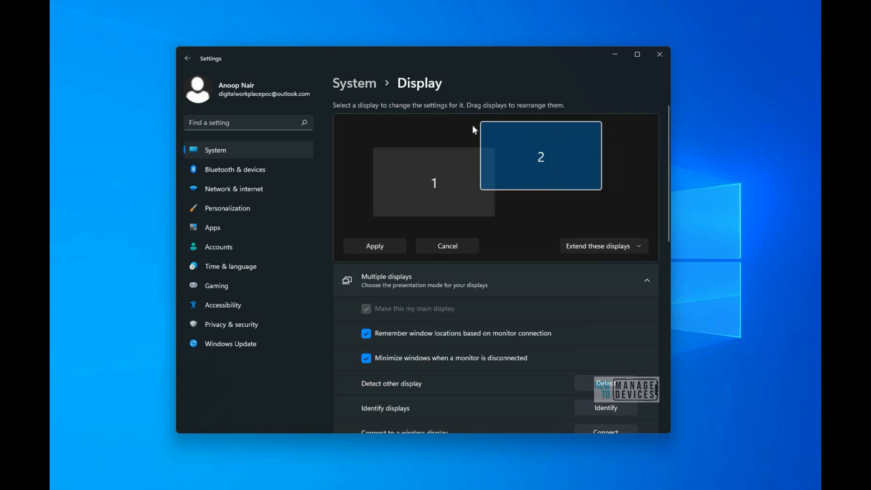
drag(541, 155, 495, 149)
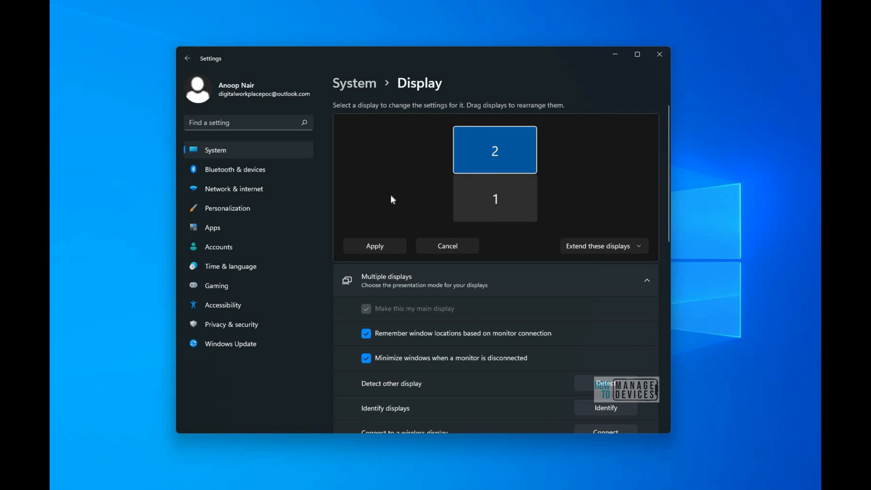
drag(495, 150, 430, 174)
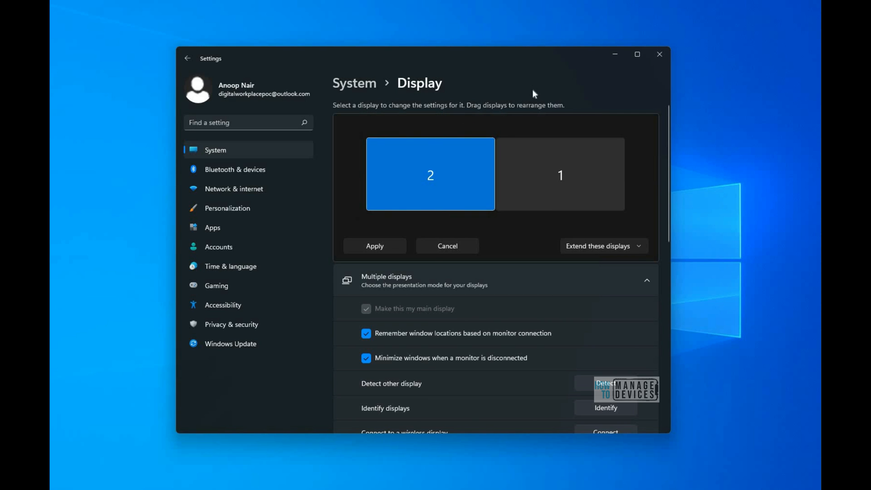
drag(430, 174, 490, 150)
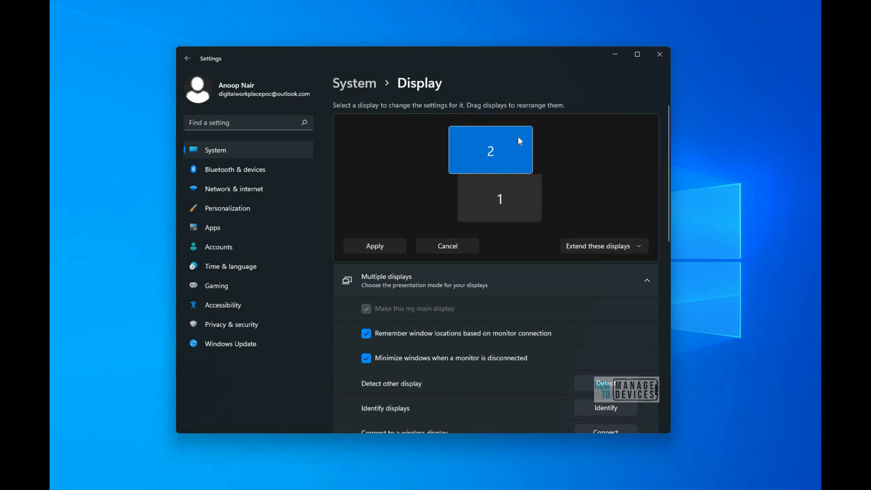
drag(490, 149, 503, 149)
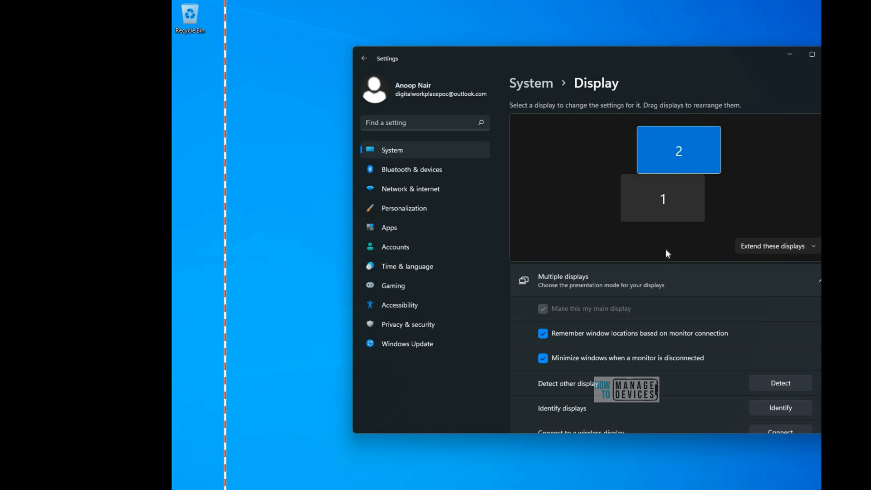
Run Detect other display; Settings reports no other display was found
scroll(down, 3)
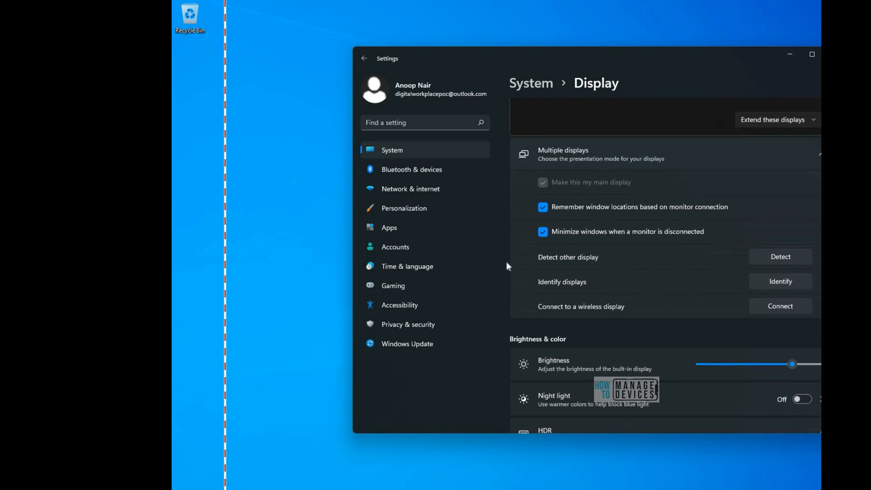
scroll(down, 3)
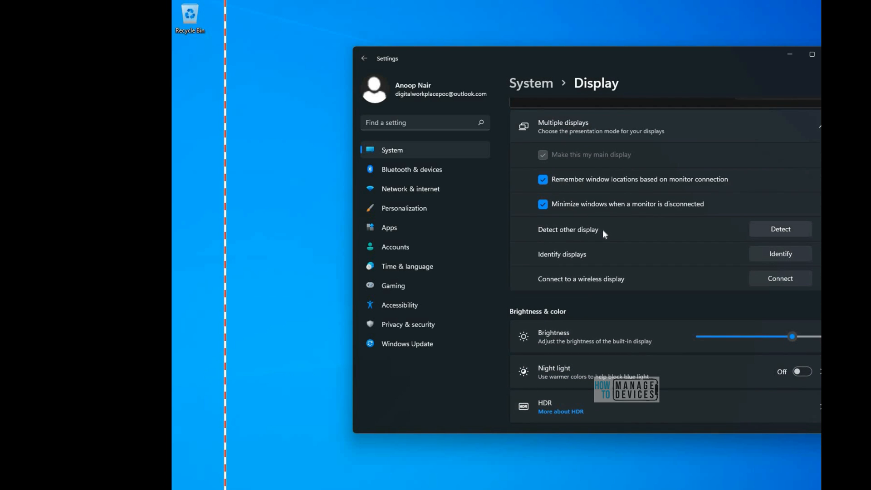
click(779, 228)
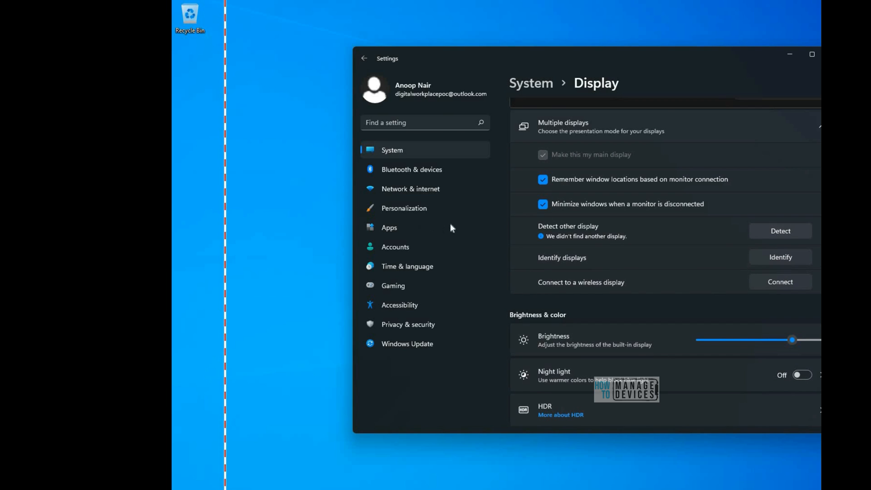
mouse_move(609, 261)
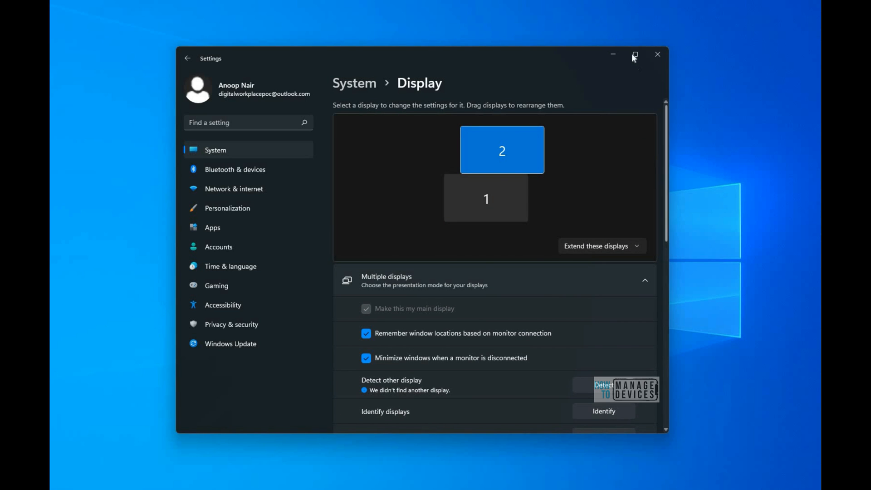
click(634, 54)
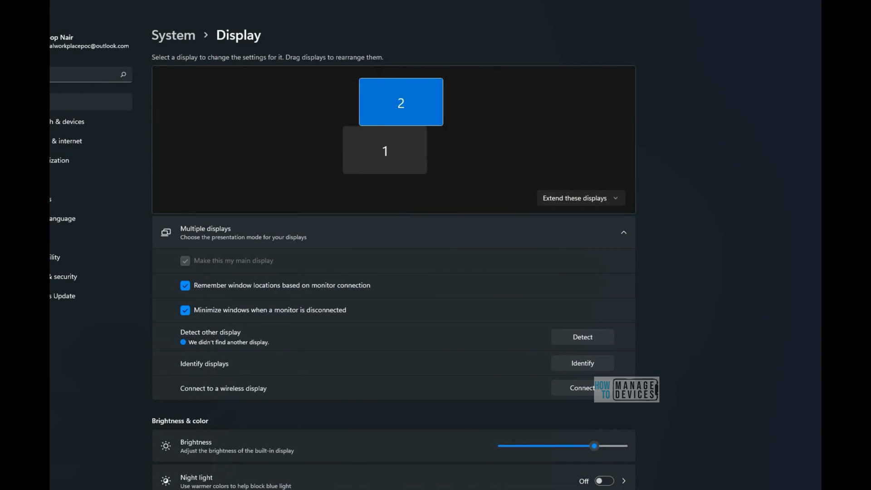
scroll(down, 3)
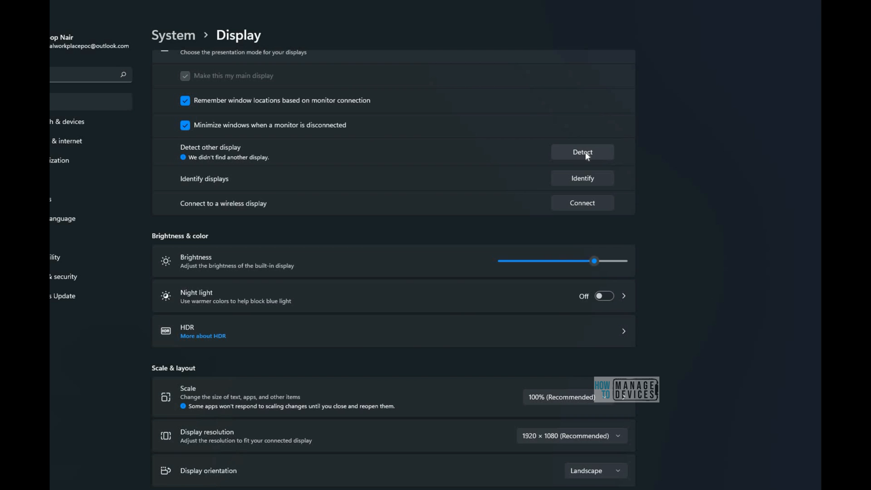
mouse_move(581, 186)
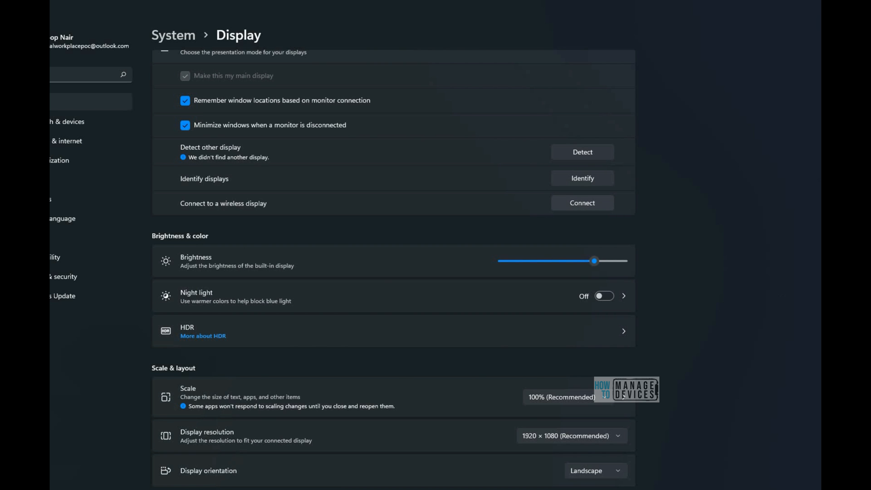
mouse_move(698, 175)
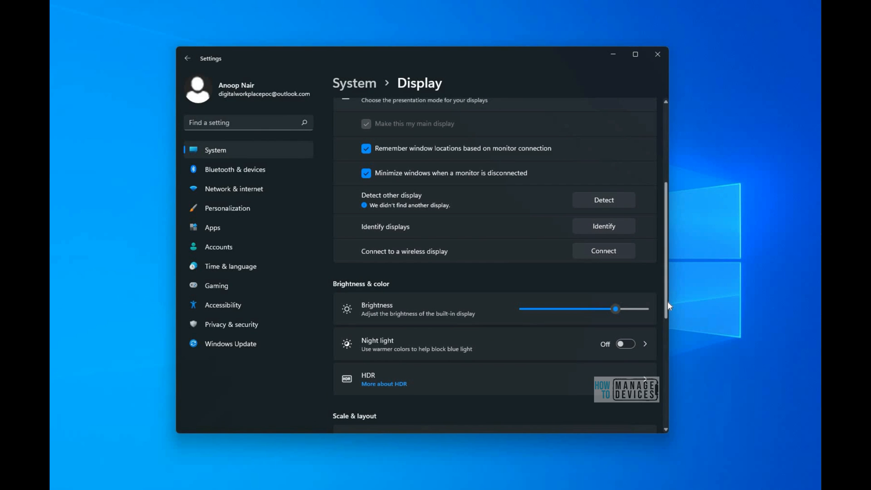
scroll(down, 3)
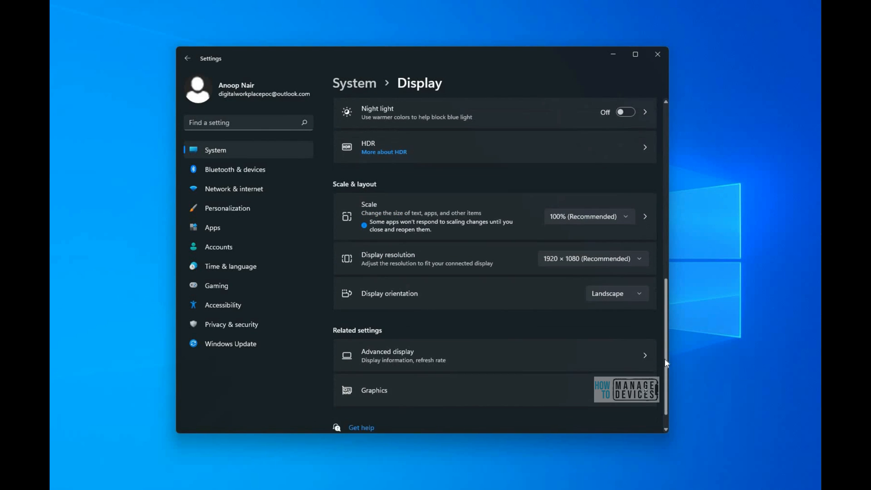
scroll(down, 3)
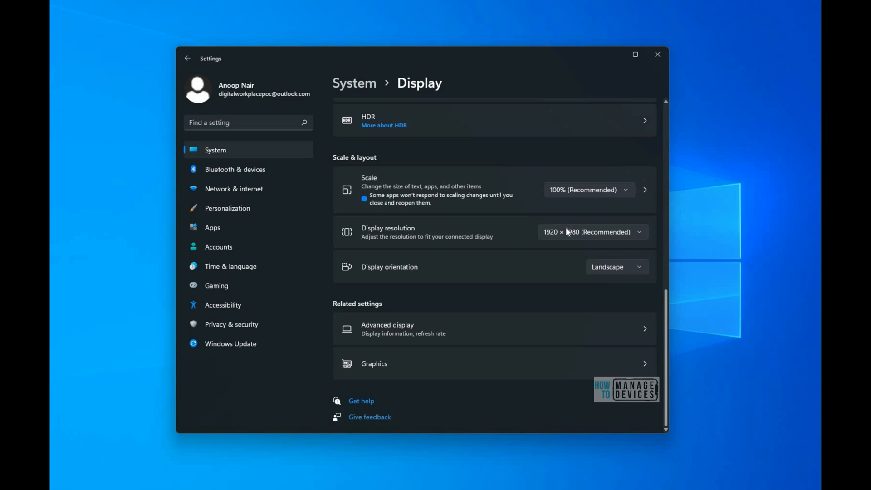
click(591, 231)
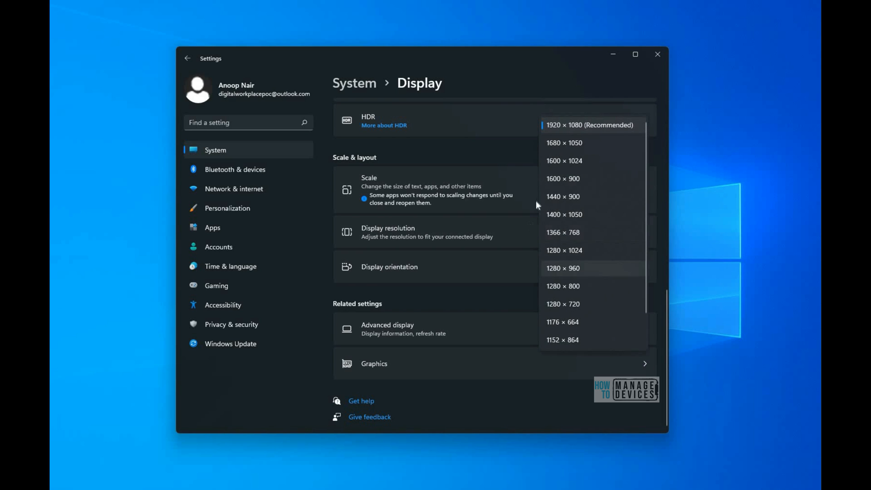
mouse_move(494, 300)
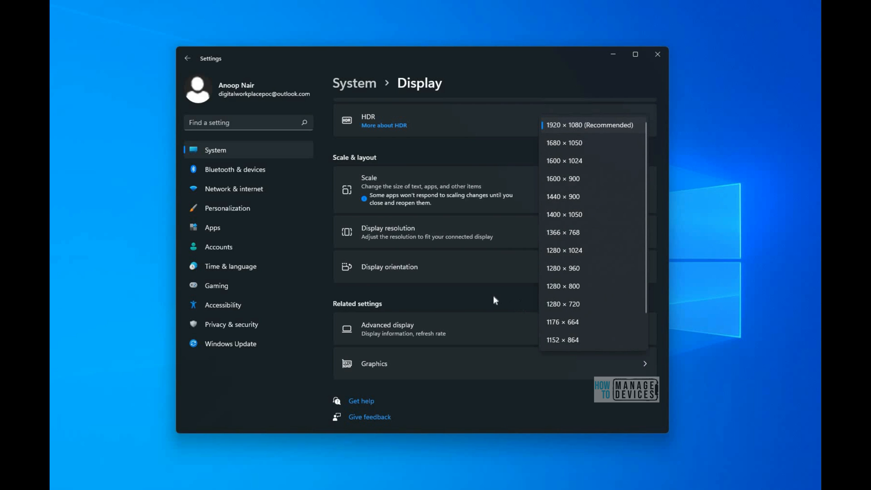
click(589, 125)
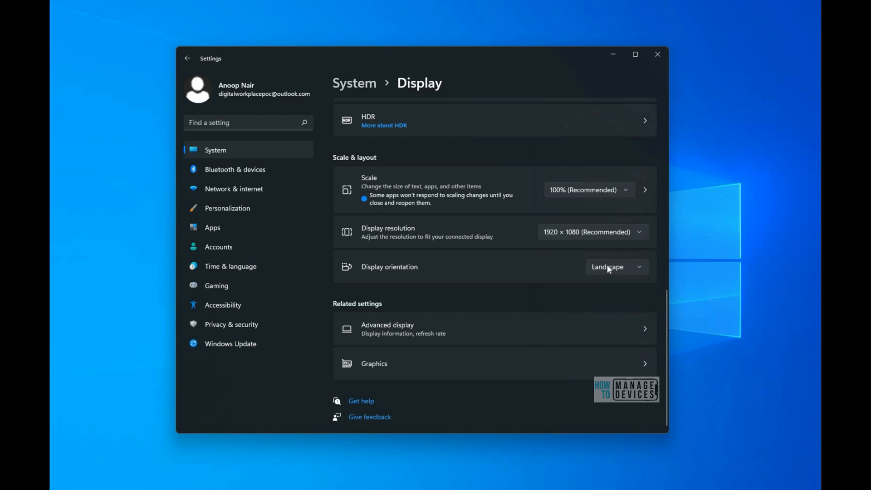
click(616, 267)
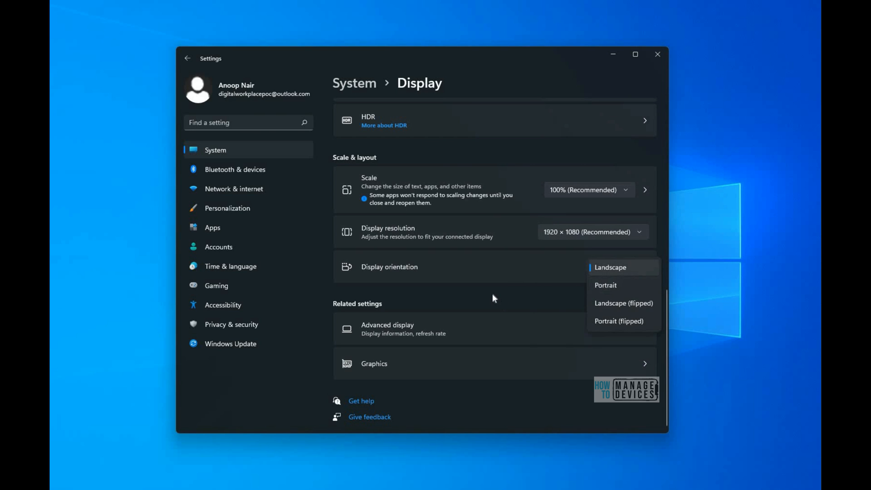
click(610, 267)
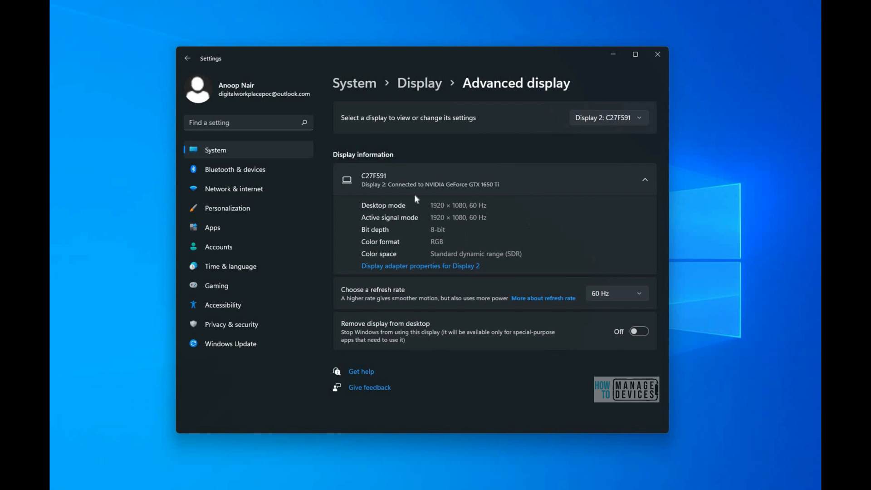
mouse_move(615, 299)
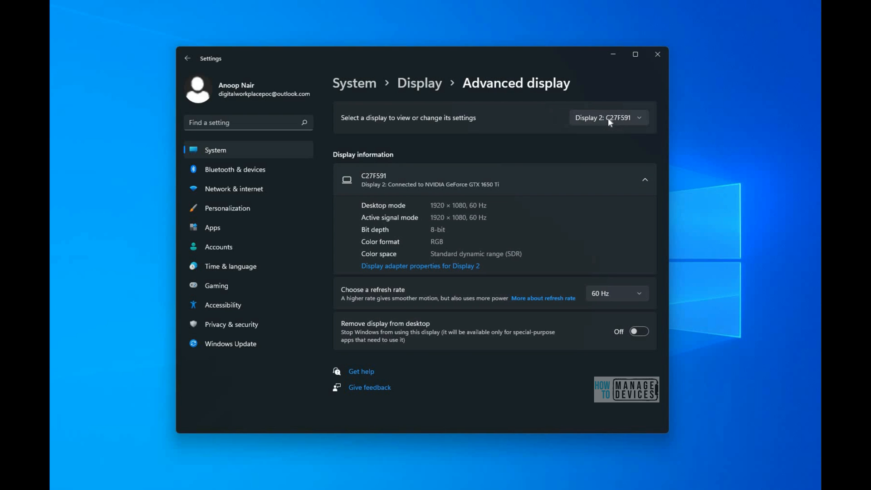
Show Advanced display info for Display 2, C27F591, 1920 × 1080 at 60 Hz on the GTX 1650 Ti
click(608, 117)
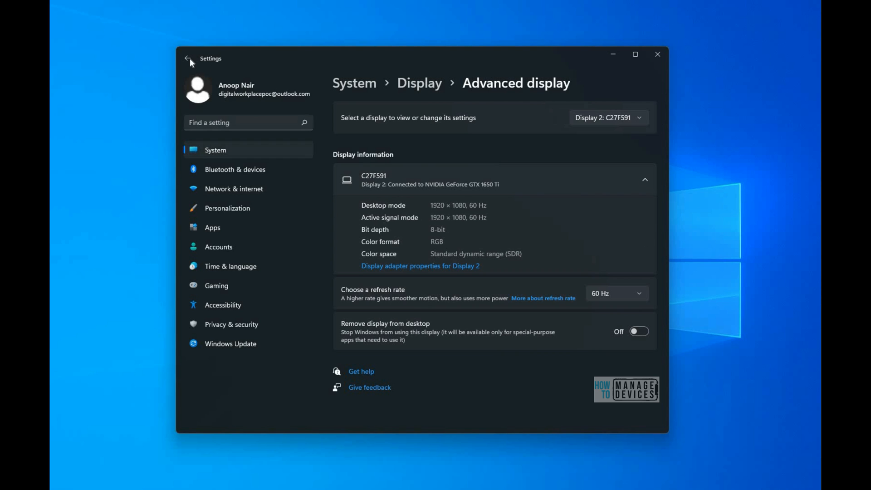
mouse_move(167, 162)
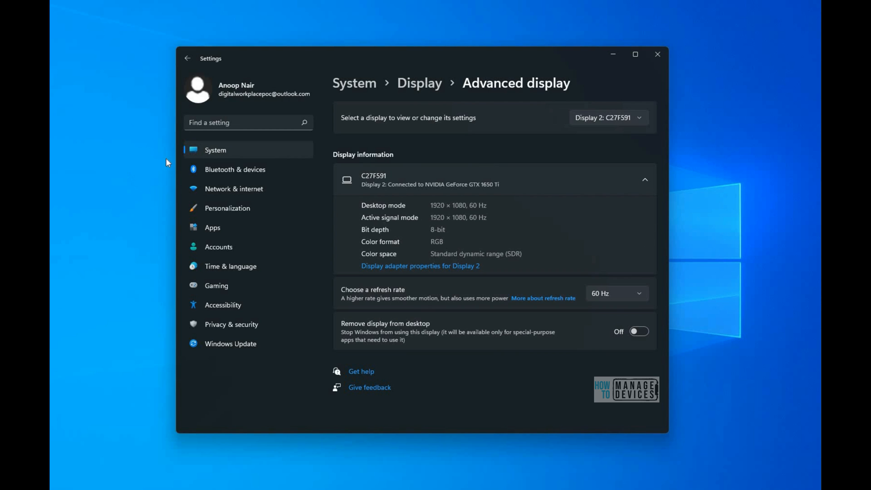